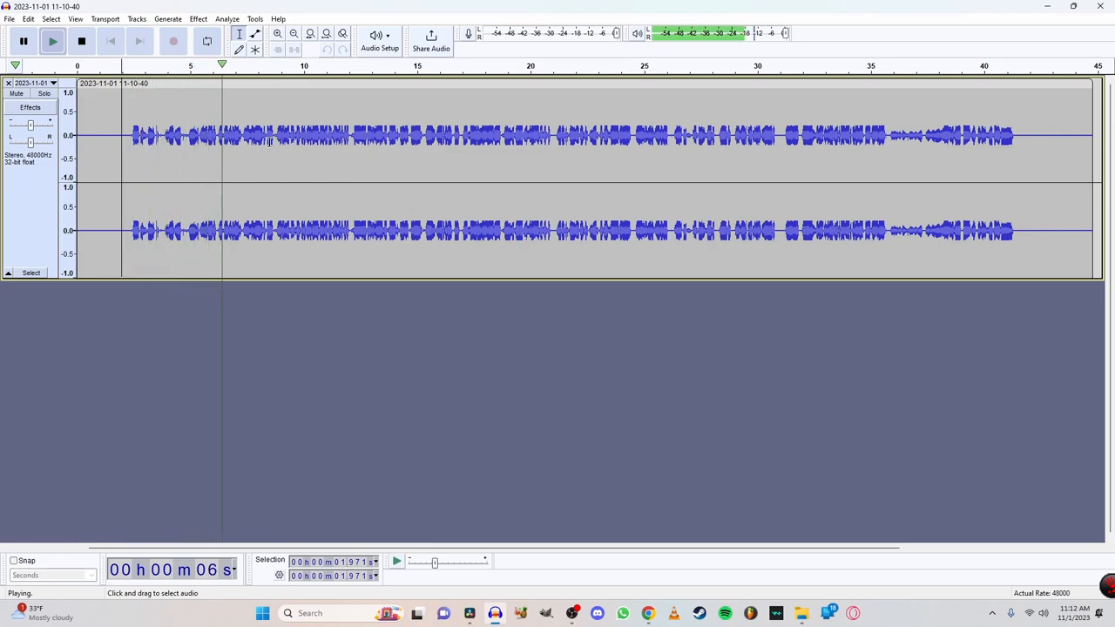
Show the Effect menu's categories while the stereo voice recording plays.
click(198, 17)
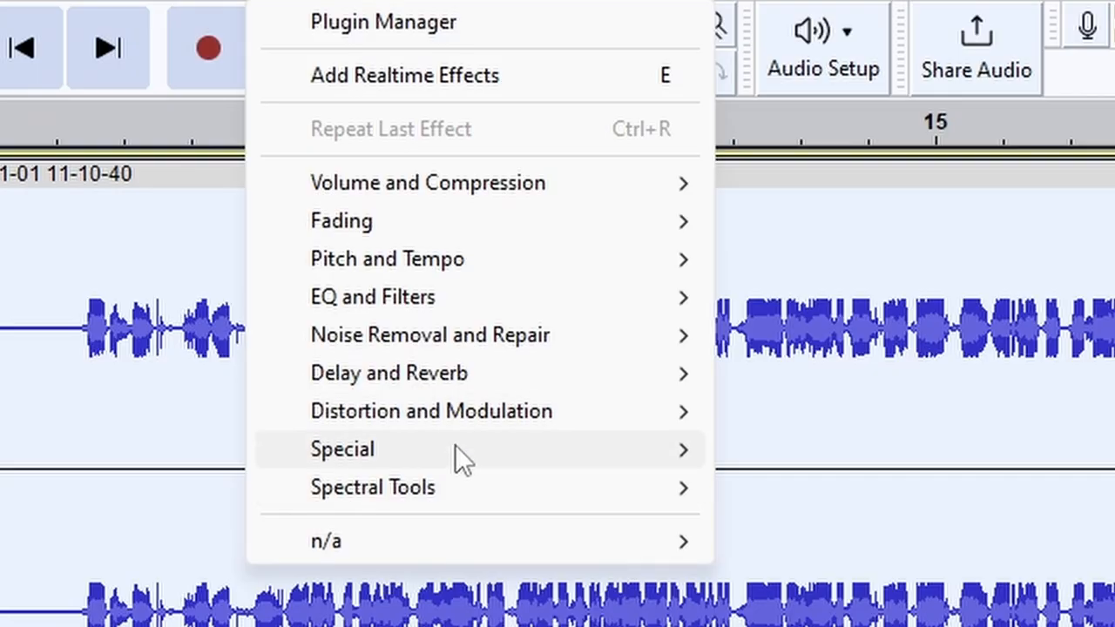